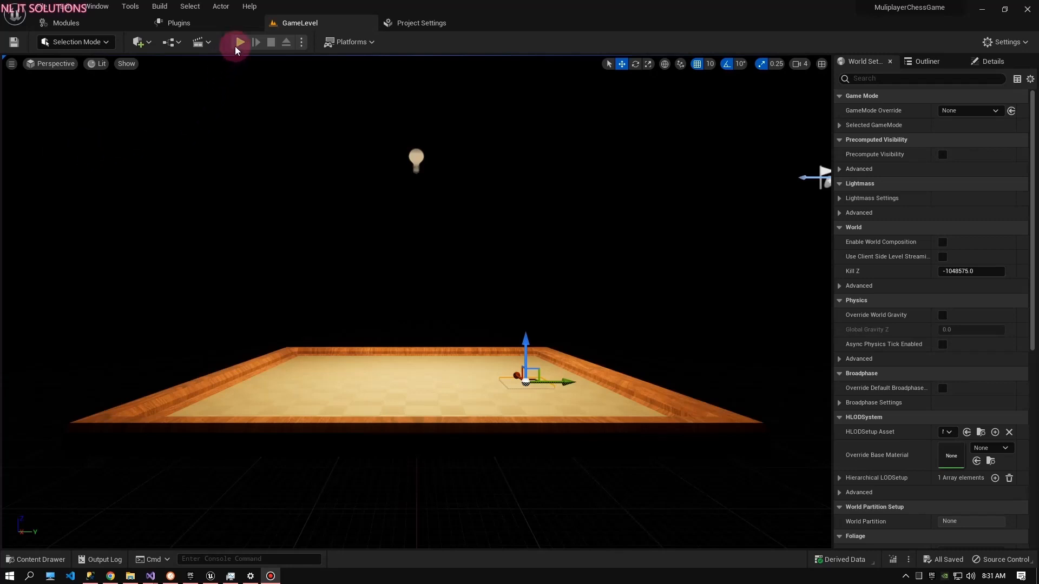
Launch play mode, quit from the main menu, and relaunch to the main menu.
left_click(240, 43)
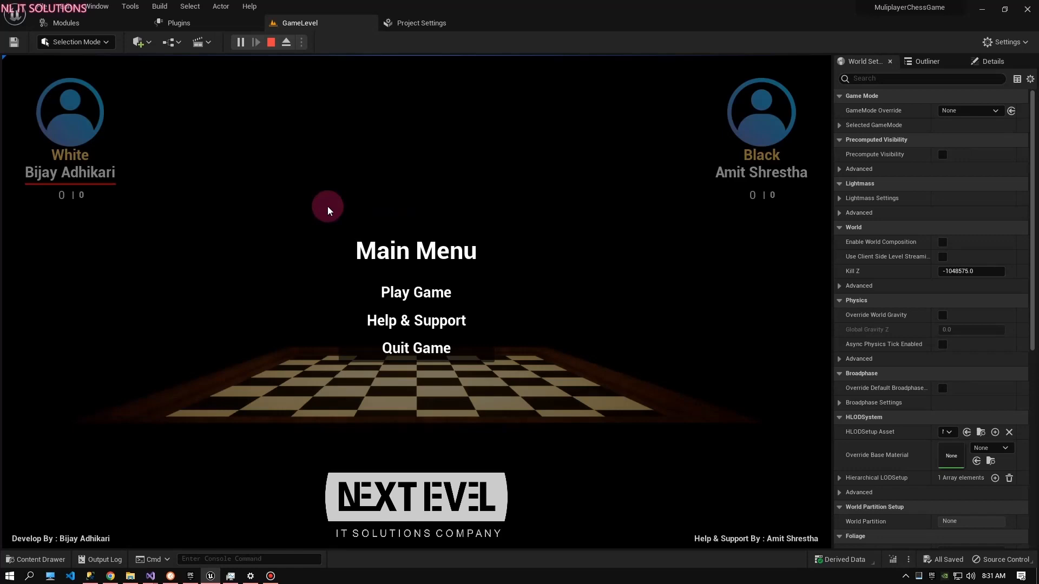
mouse_move(303, 317)
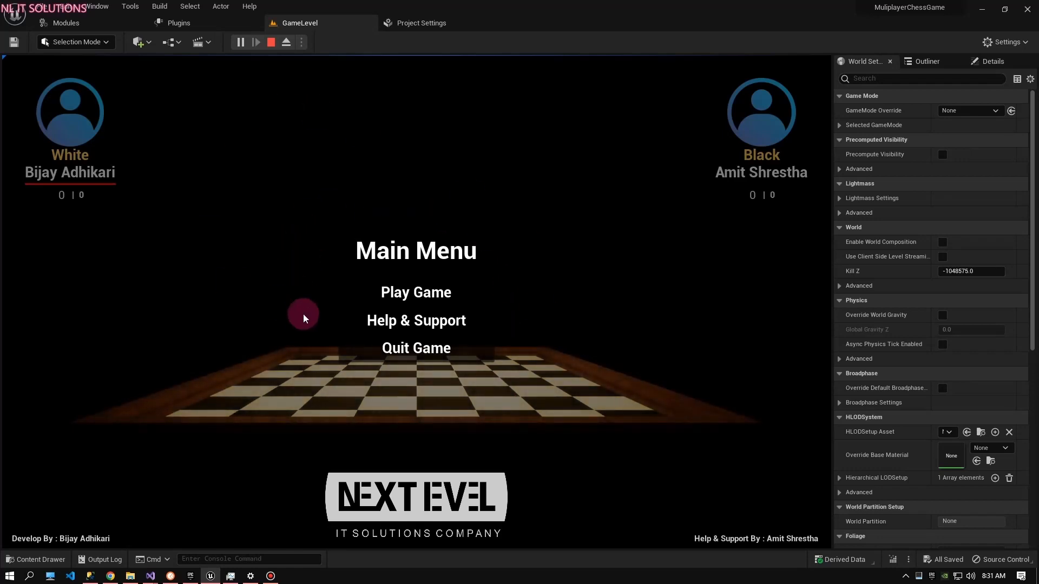
mouse_move(415, 348)
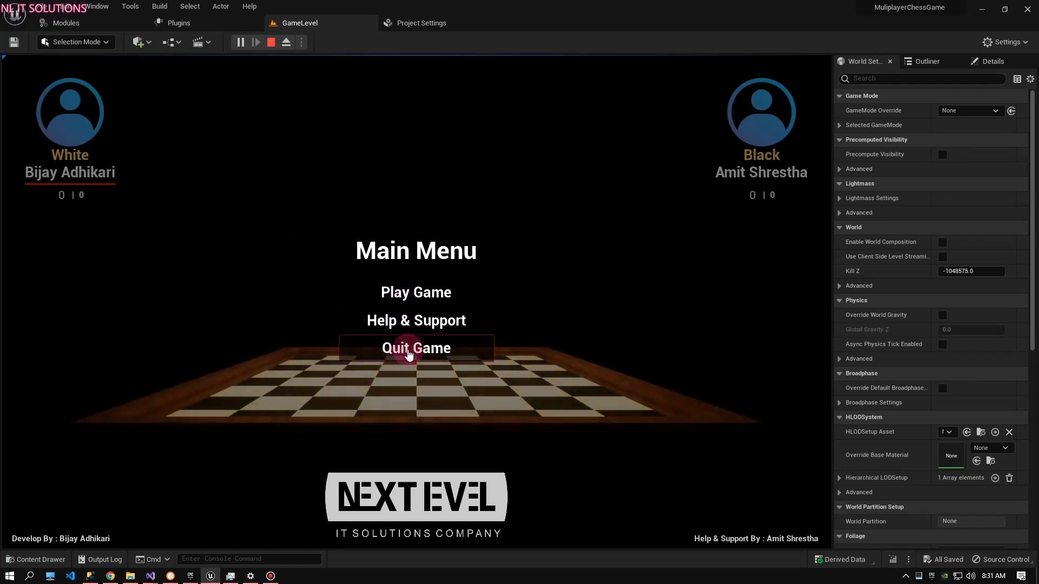
left_click(271, 42)
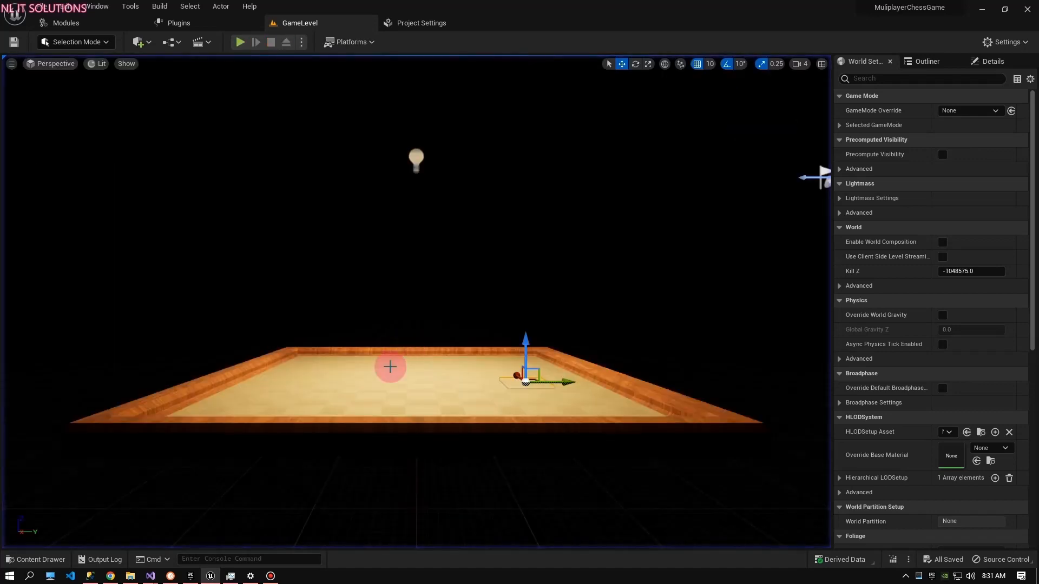
left_click(239, 42)
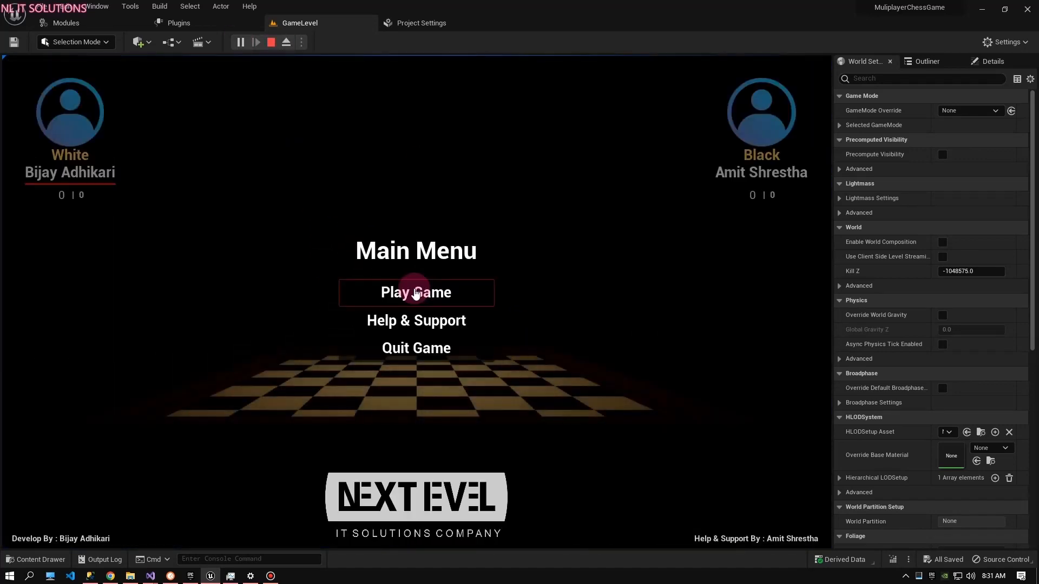
Start a match from the main menu and play the opening moves for both sides.
left_click(416, 292)
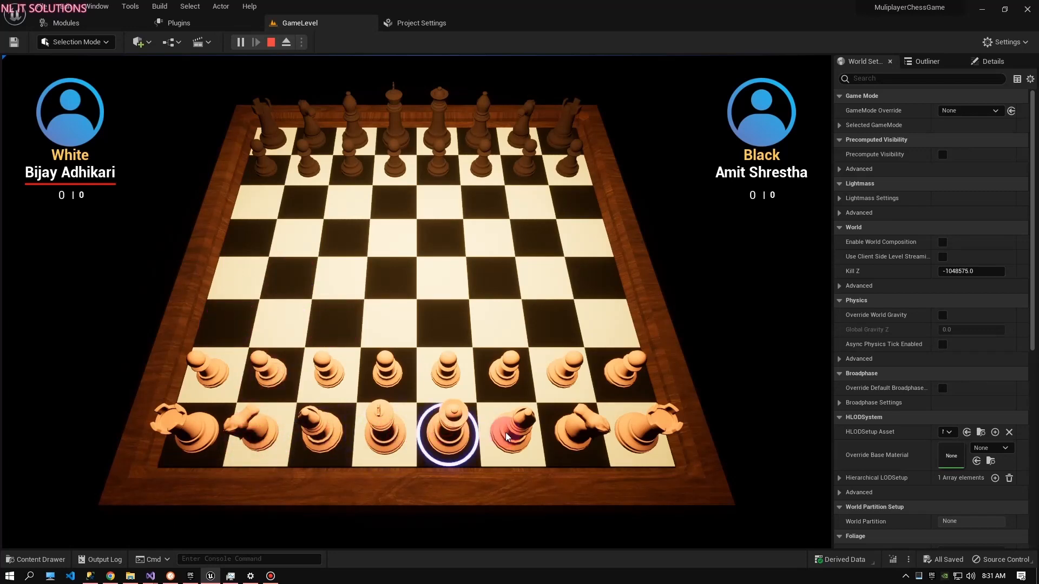
left_click(581, 434)
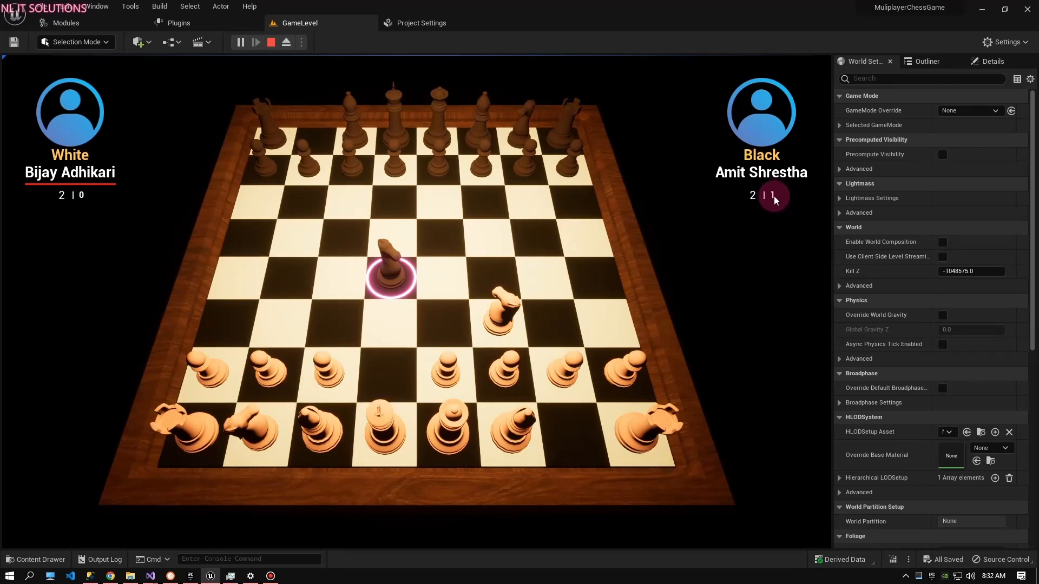
mouse_move(667, 212)
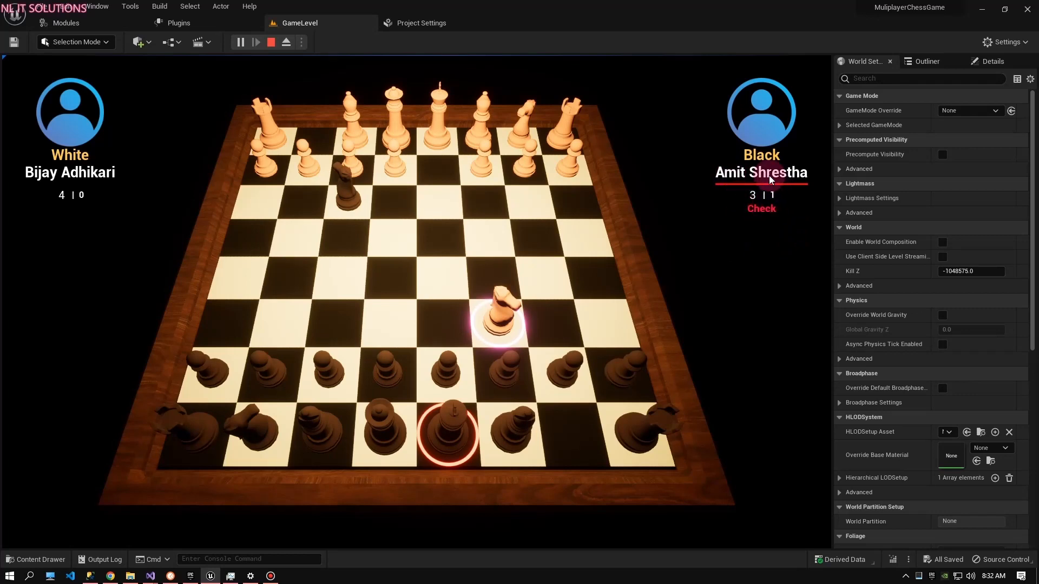
mouse_move(771, 216)
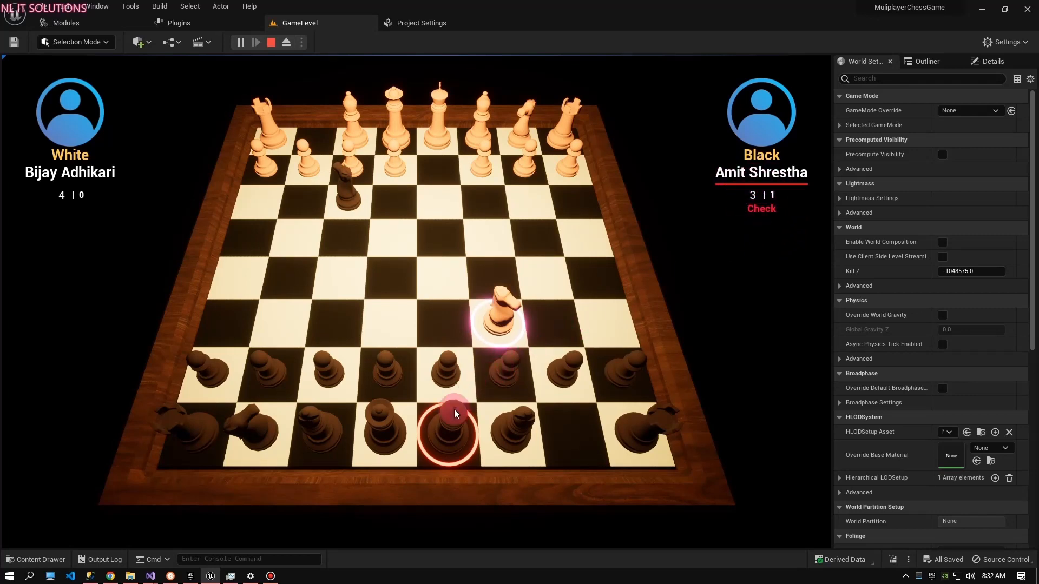
Answer the check on Black's king and play pawn moves until both sides reach five moves.
left_click(255, 434)
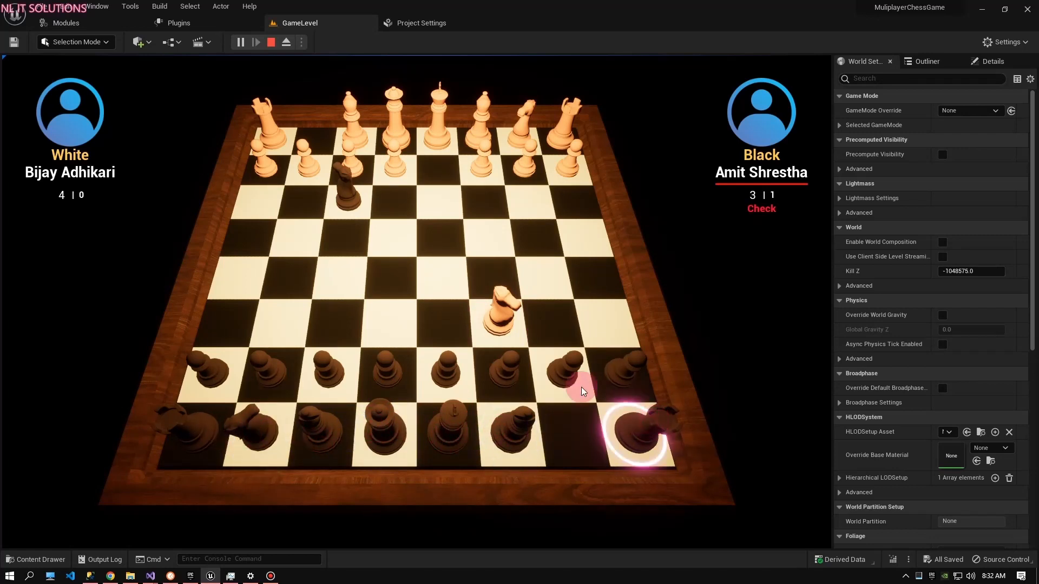
left_click(449, 432)
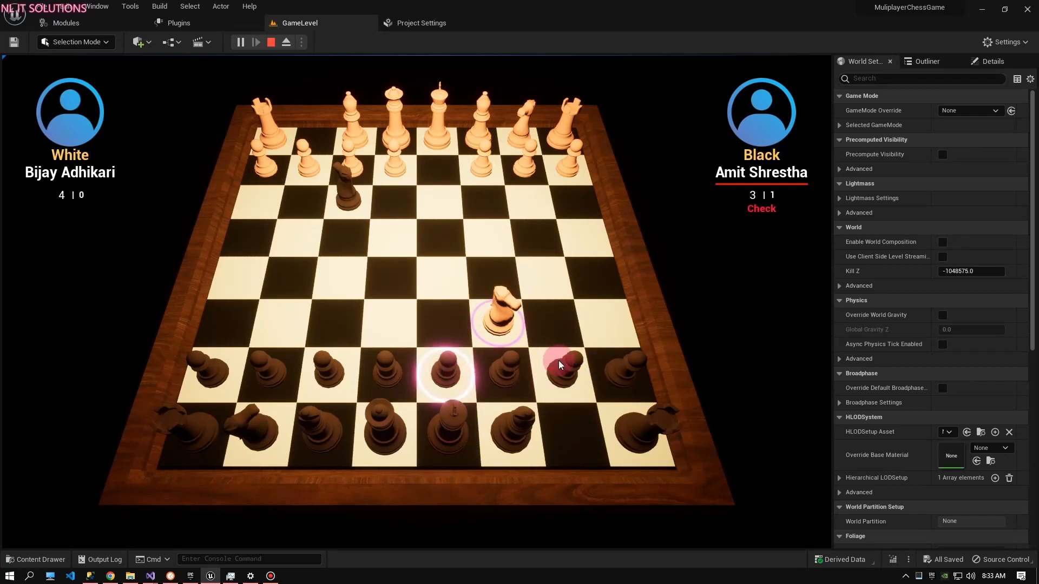
left_click(563, 374)
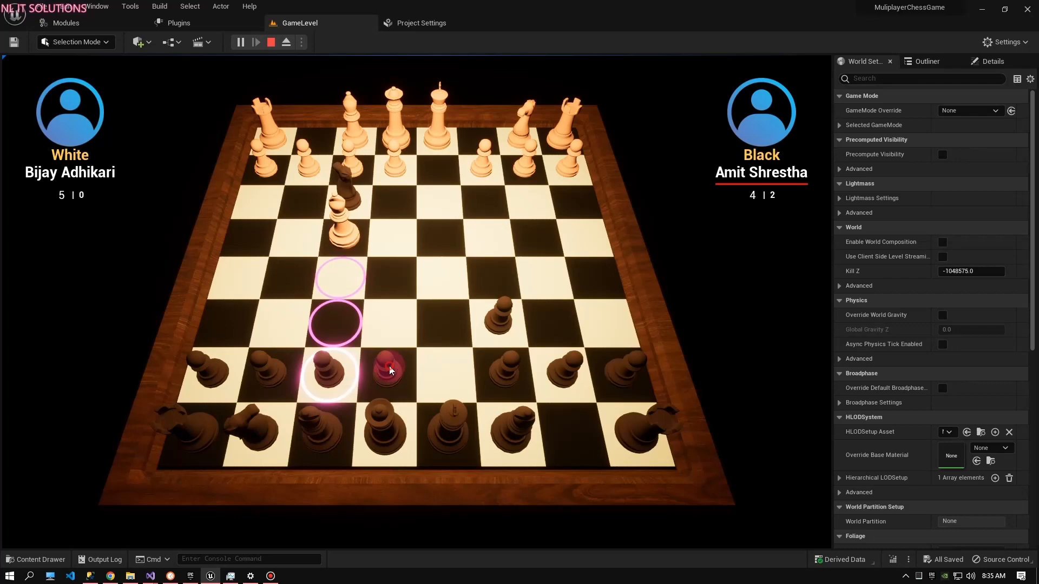
left_click(387, 368)
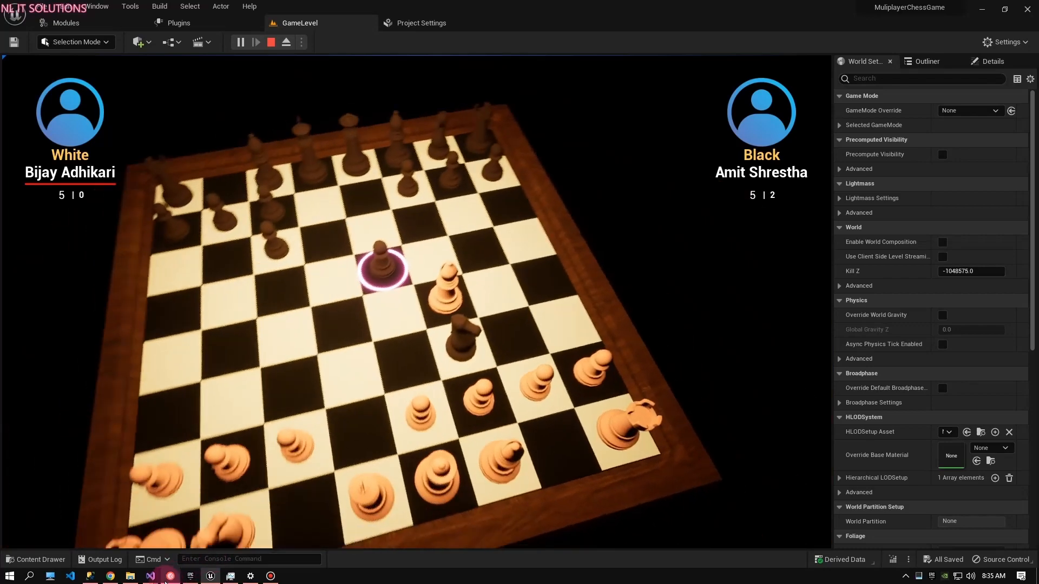
Switch to Visual Studio and select the chess board source file in Solution Explorer.
left_click(151, 574)
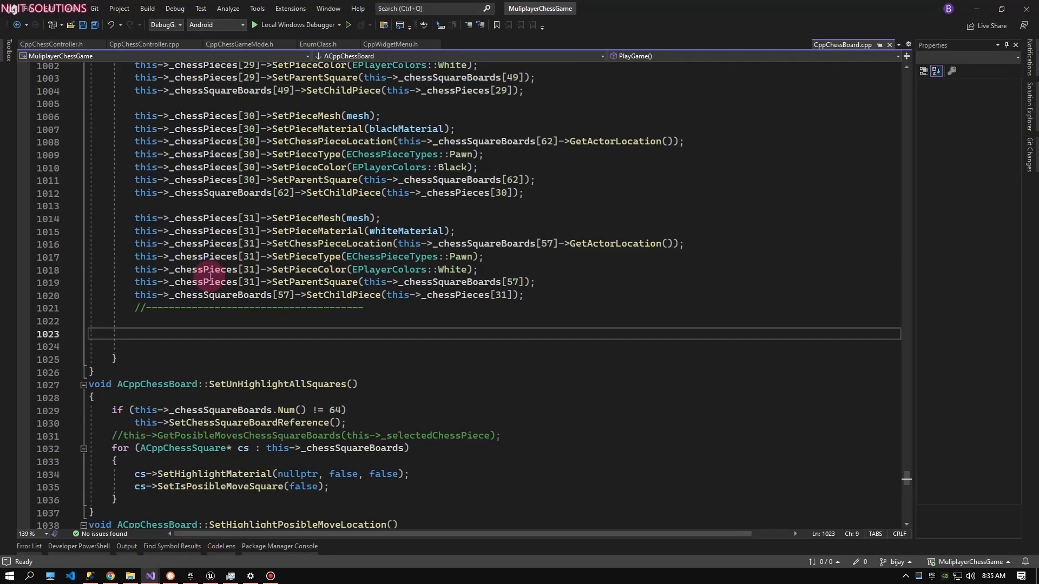
scroll("down", 3)
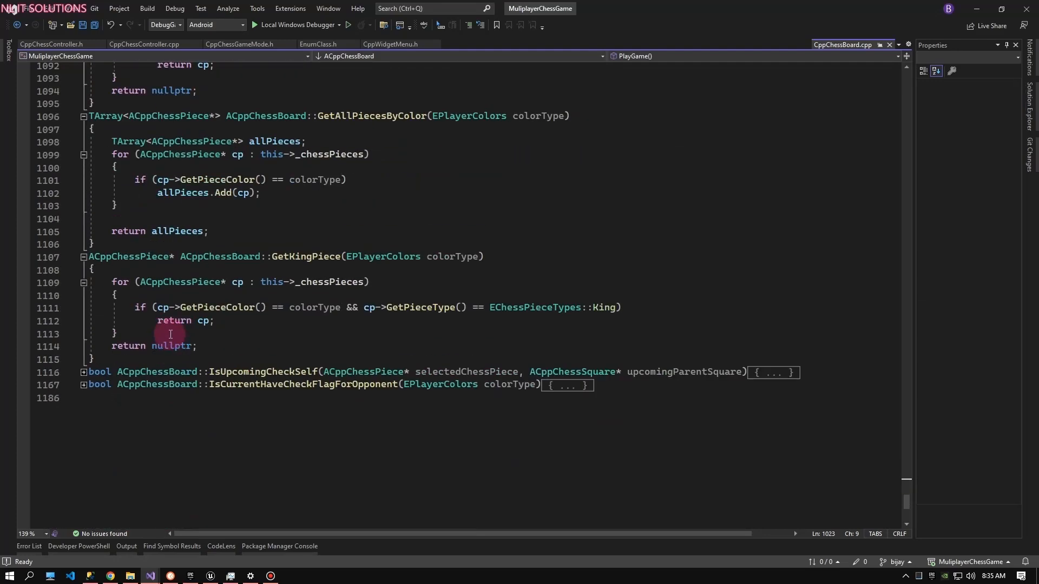
left_click(82, 371)
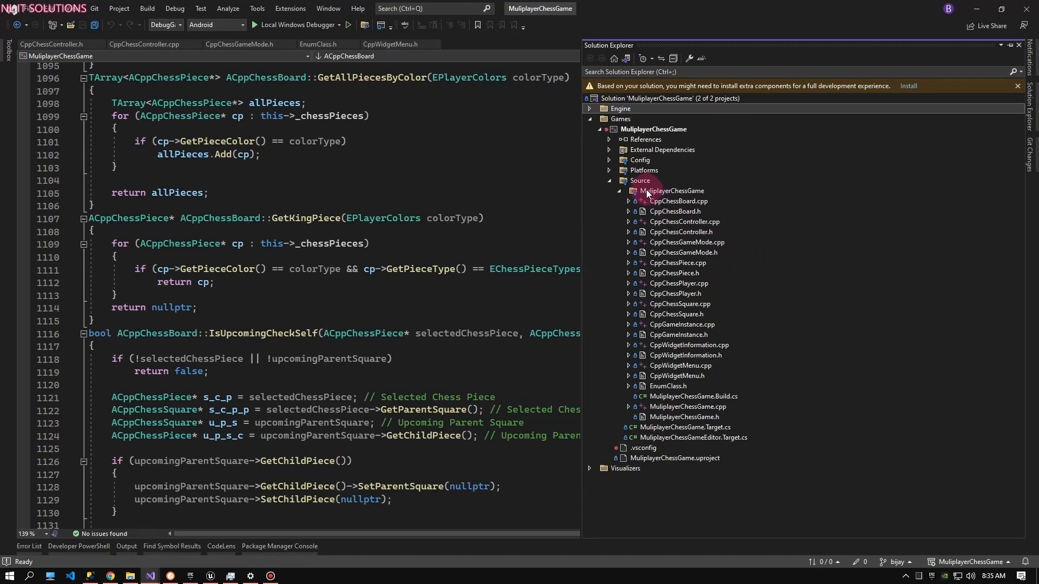
left_click(671, 191)
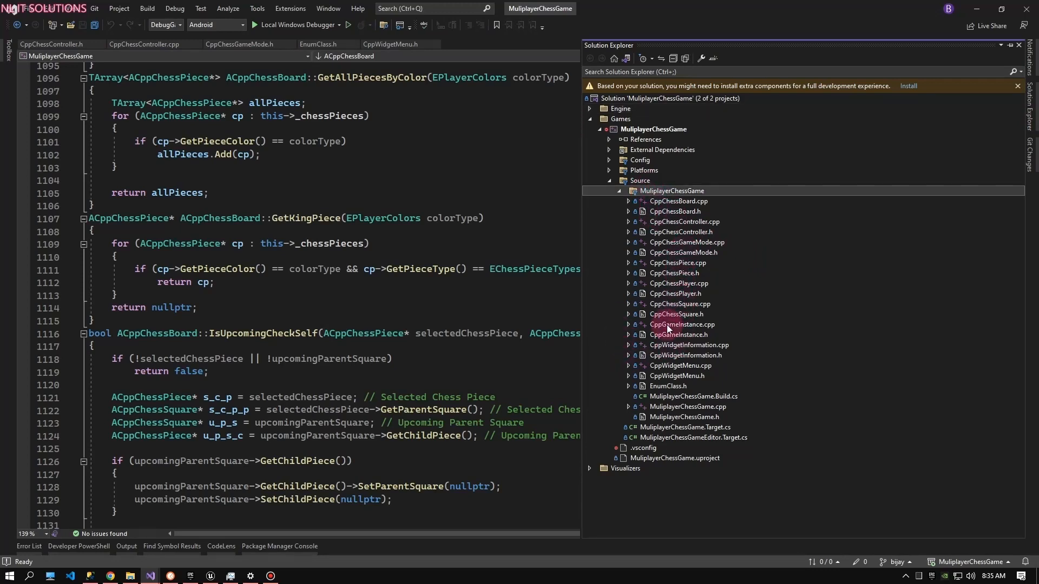
mouse_move(673, 205)
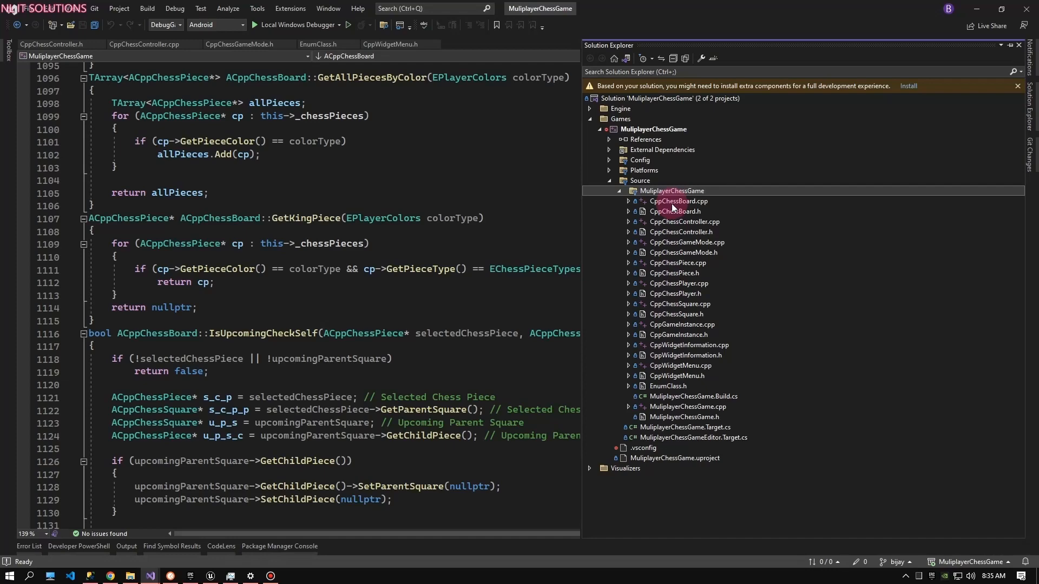
left_click(675, 211)
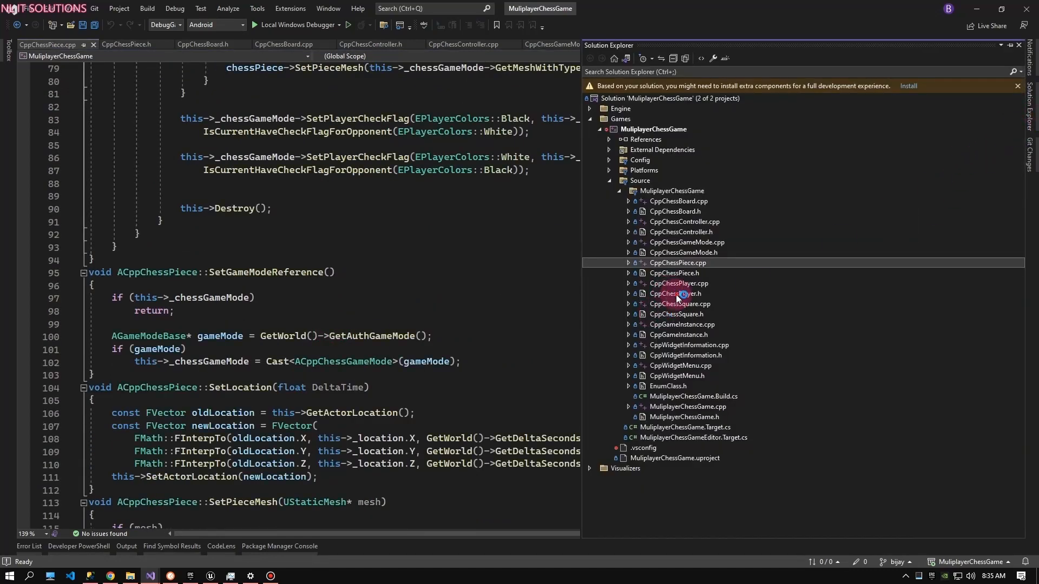
Review CppChessPlayer.h and CppChessSquare.h, then return to the running game in Unreal Editor.
double_click(674, 294)
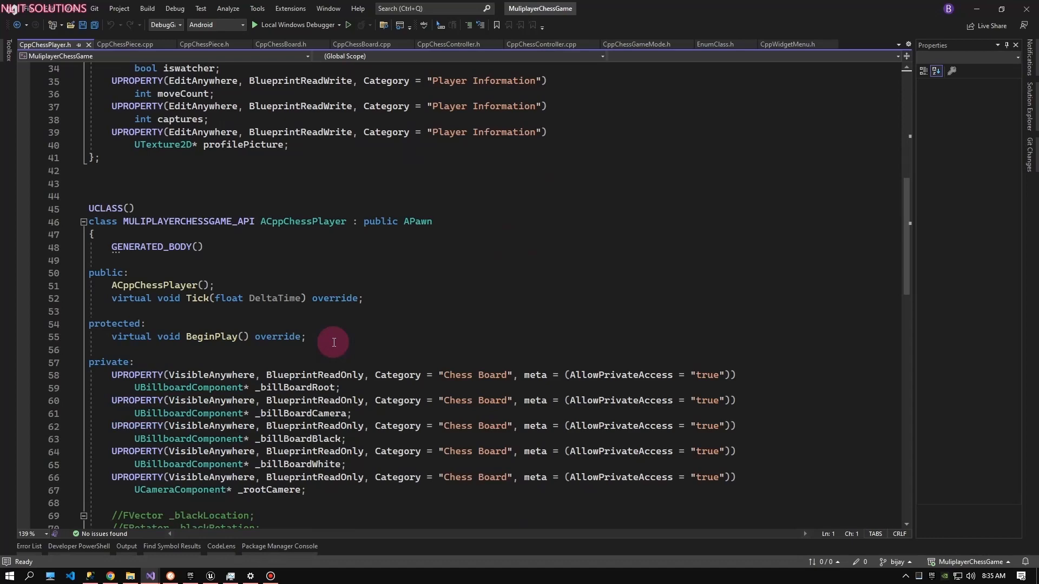
left_click(1026, 113)
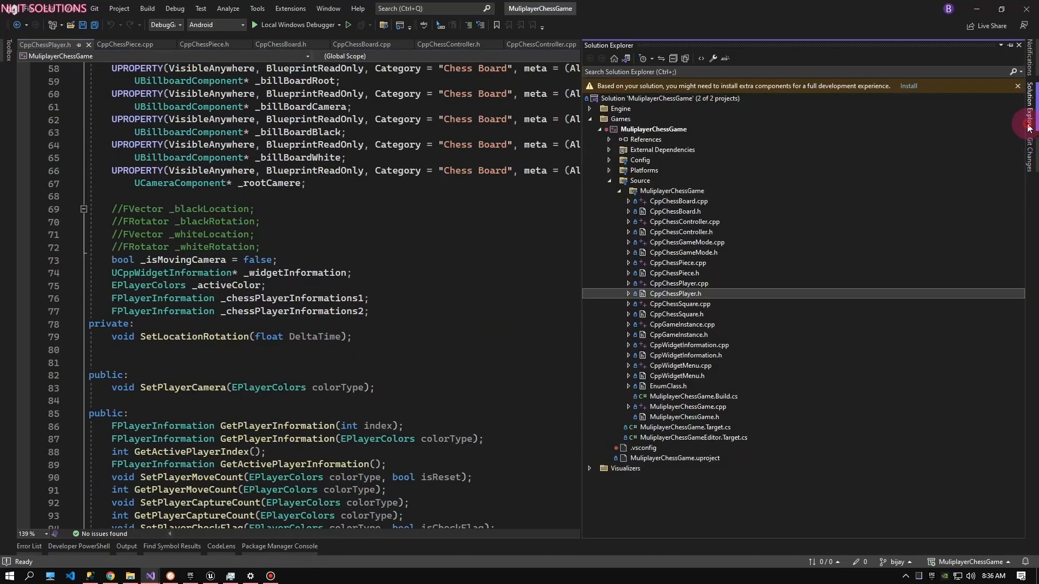
mouse_move(686, 320)
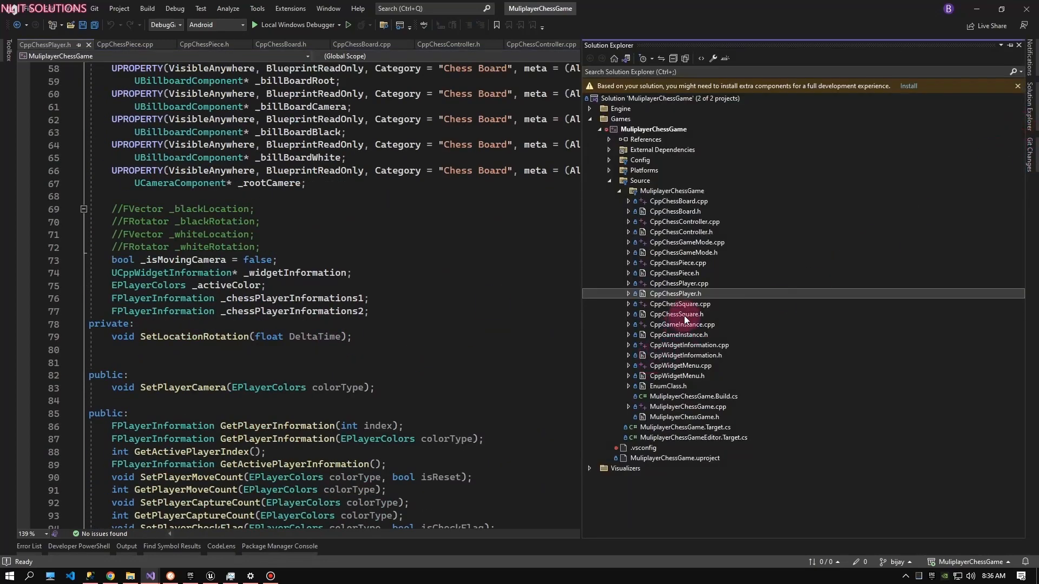
double_click(676, 314)
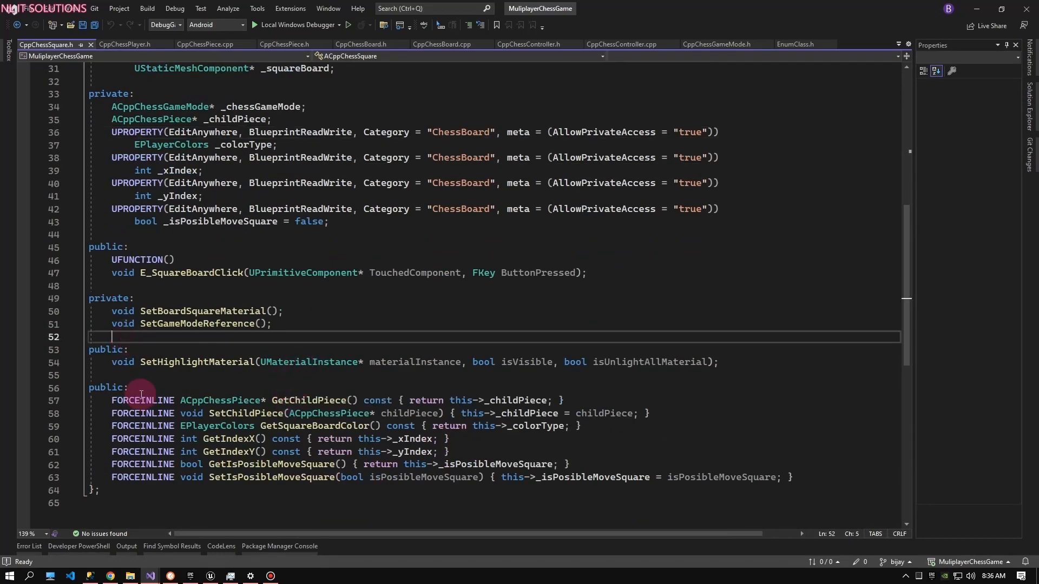
mouse_move(143, 400)
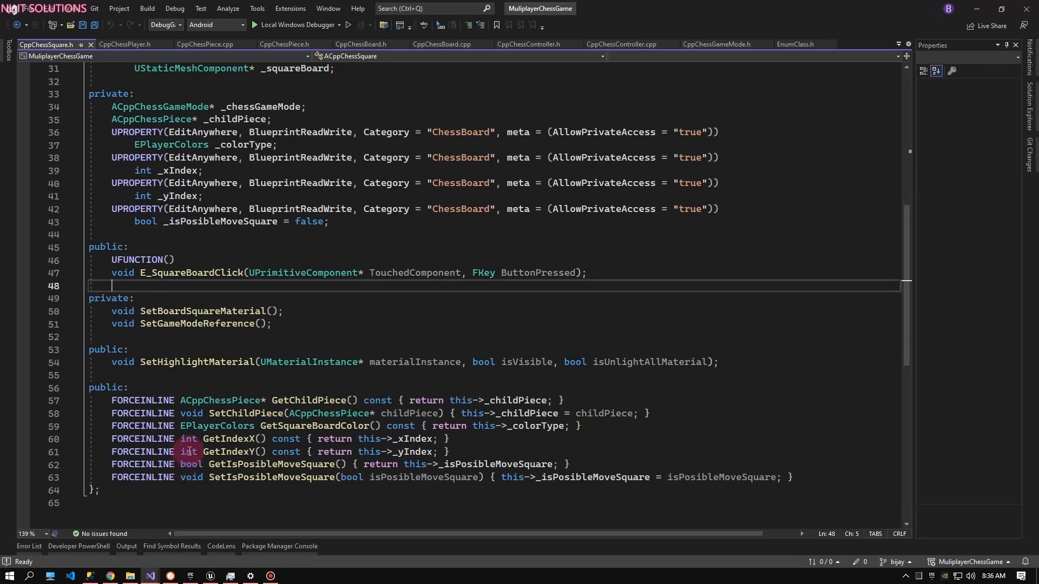
mouse_move(210, 576)
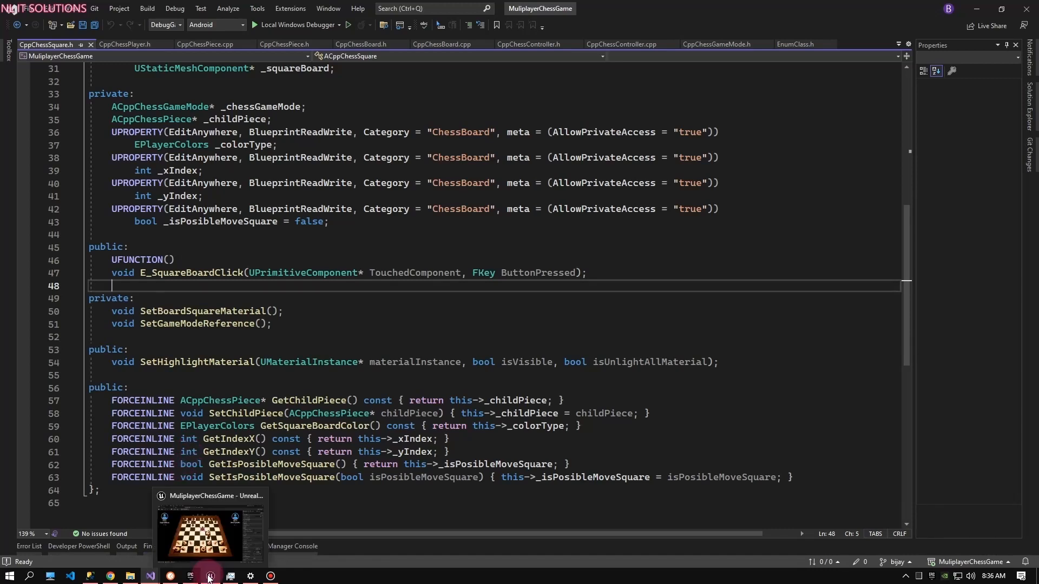
left_click(209, 531)
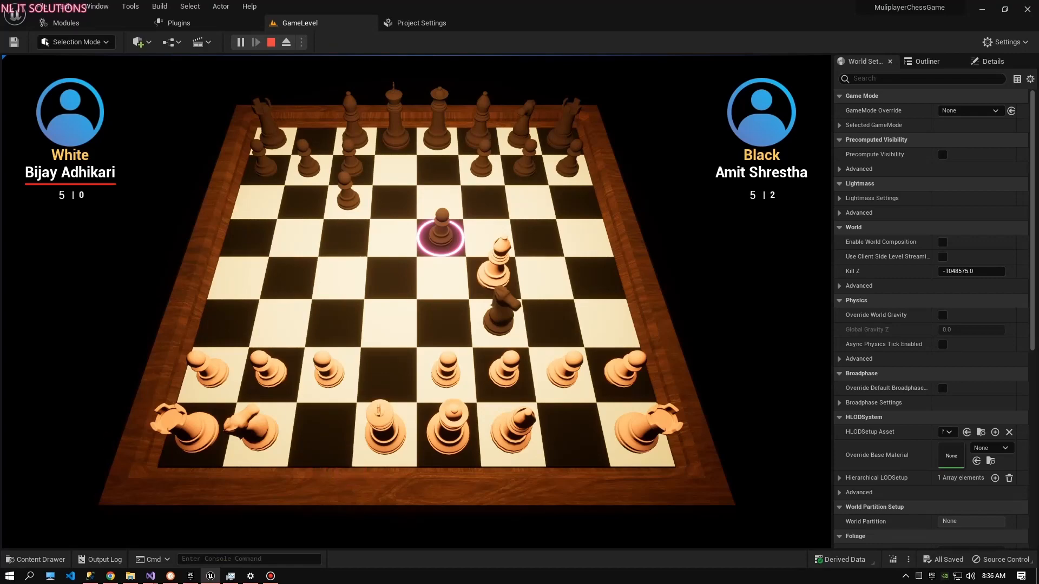